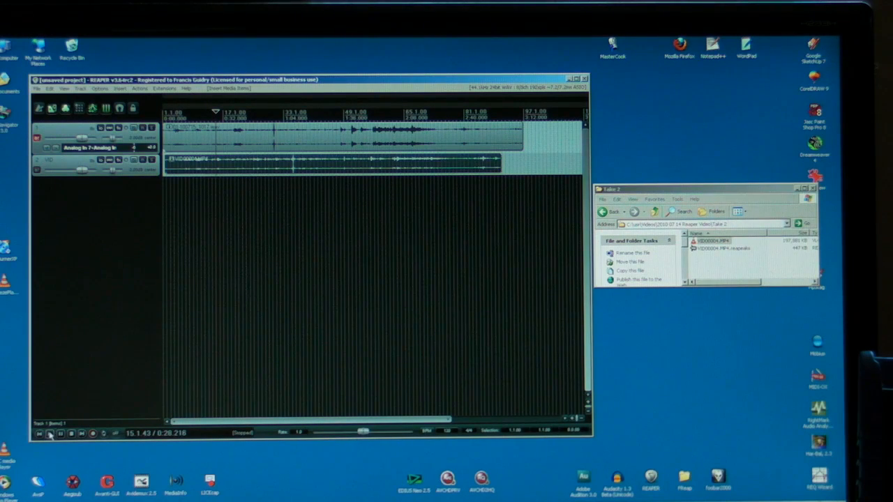
Show the video preview window from the View menu beside the two tracks.
{"action": "left_click", "coordinate": [49, 432]}
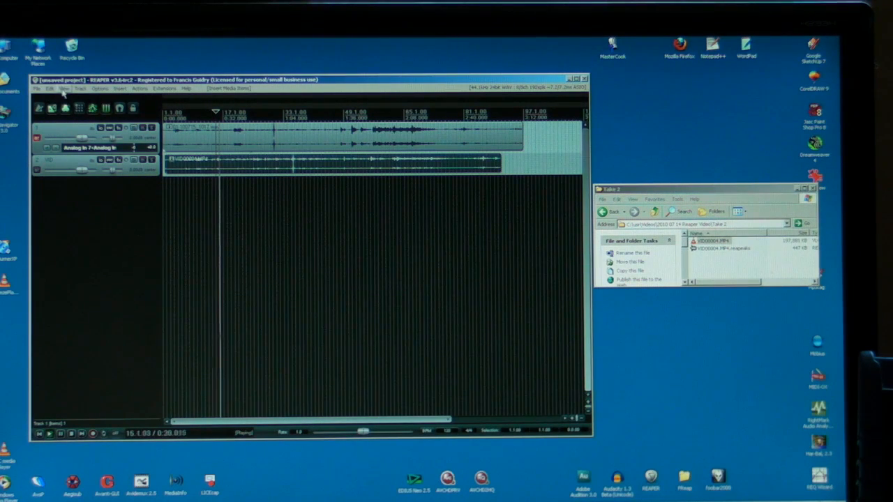
{"action": "left_click", "coordinate": [64, 89]}
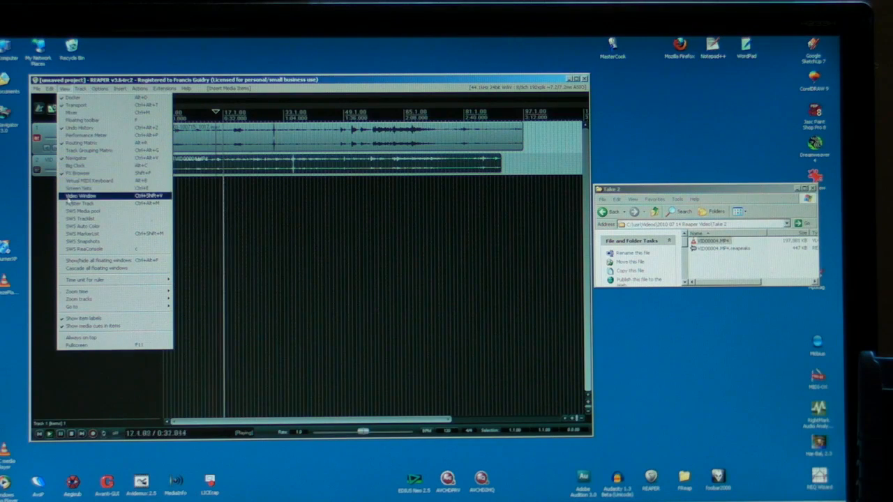
{"action": "left_click", "coordinate": [80, 196]}
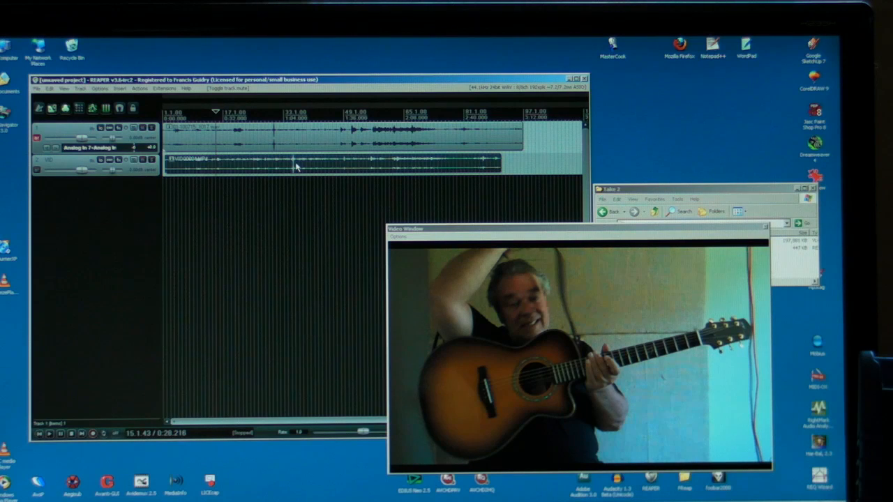
{"action": "mouse_move", "coordinate": [273, 134]}
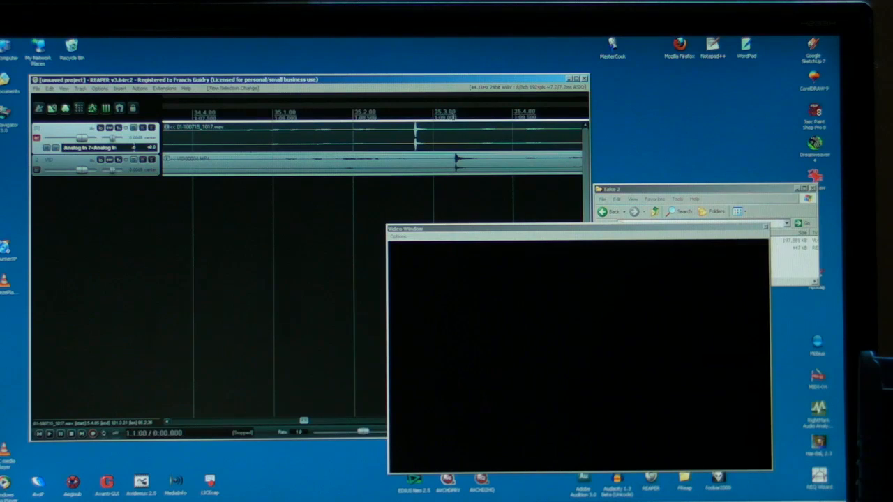
Align the external audio item's clap with the camera audio's clap.
{"action": "left_click", "coordinate": [49, 433]}
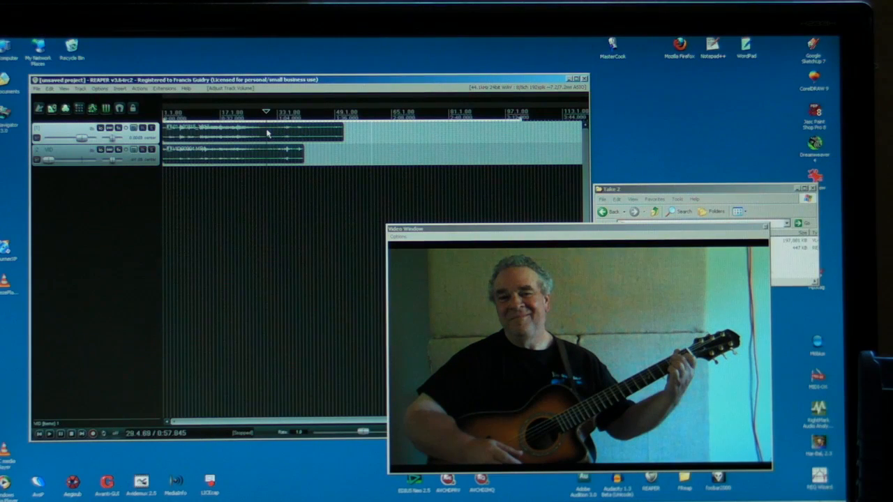
Split the audio and video items at the end of the performance.
{"action": "left_click", "coordinate": [265, 140]}
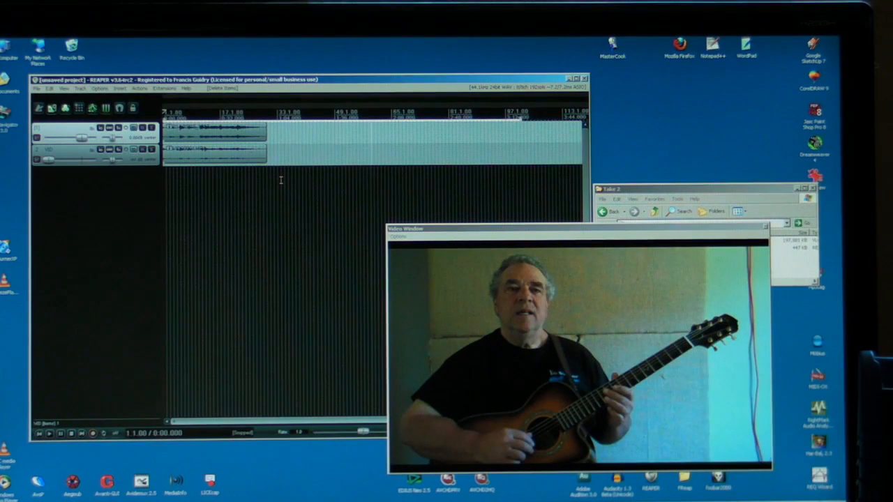
Bring up the Render dialog from the File menu.
{"action": "left_click", "coordinate": [51, 432]}
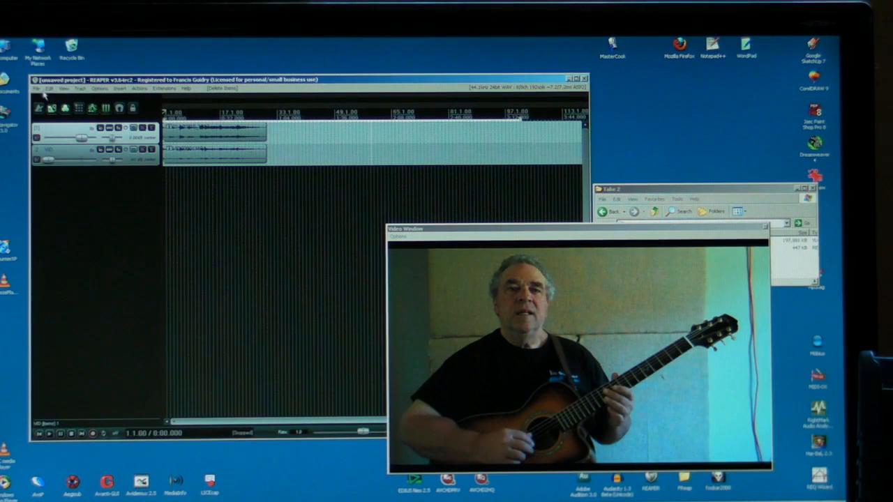
{"action": "left_click", "coordinate": [36, 89]}
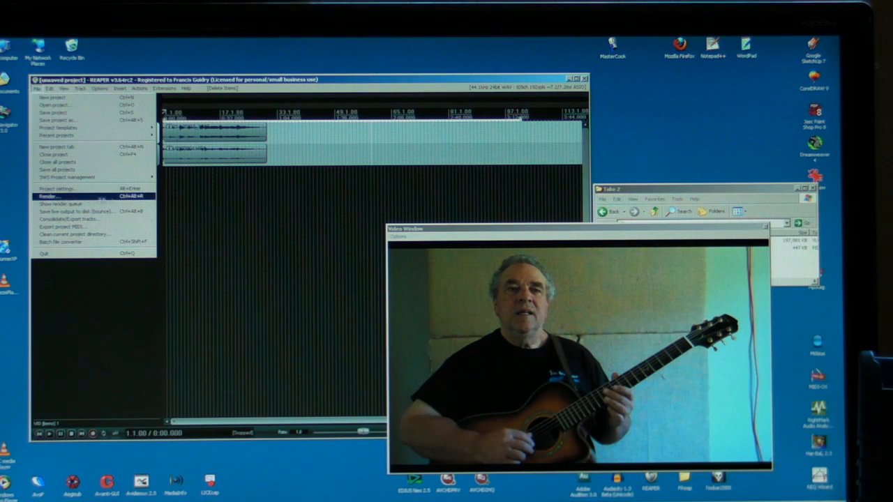
{"action": "left_click", "coordinate": [49, 196]}
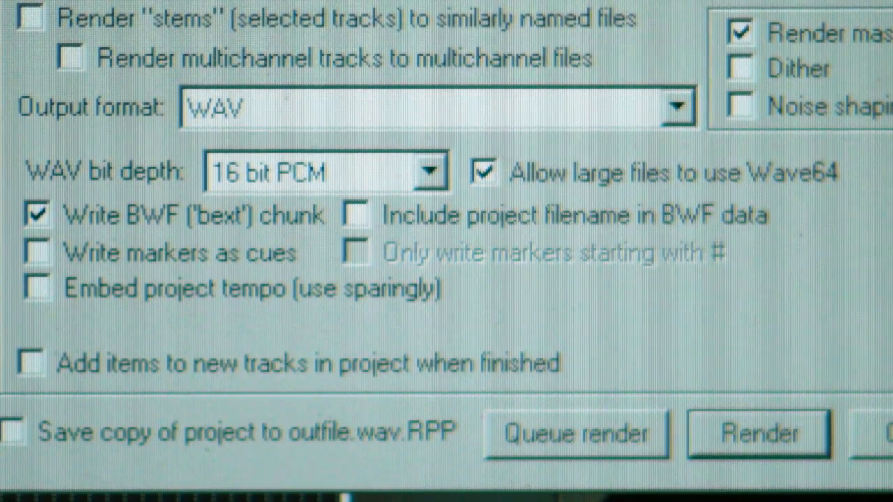
{"action": "mouse_move", "coordinate": [67, 137]}
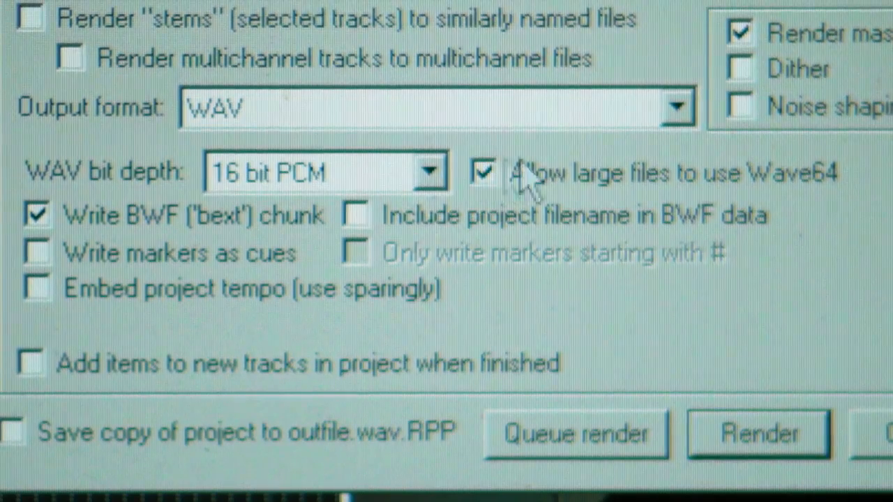
Set the render output format to Video (FFmpeg encoder).
{"action": "left_click", "coordinate": [676, 106]}
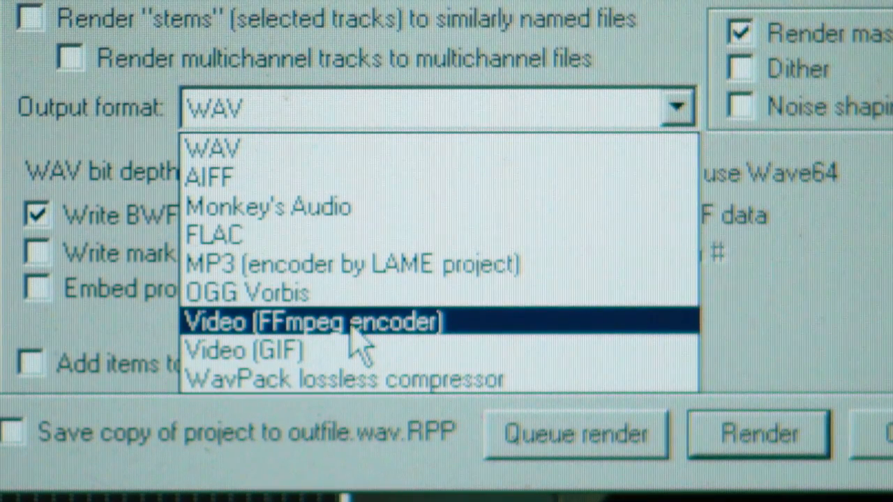
{"action": "left_click", "coordinate": [313, 321]}
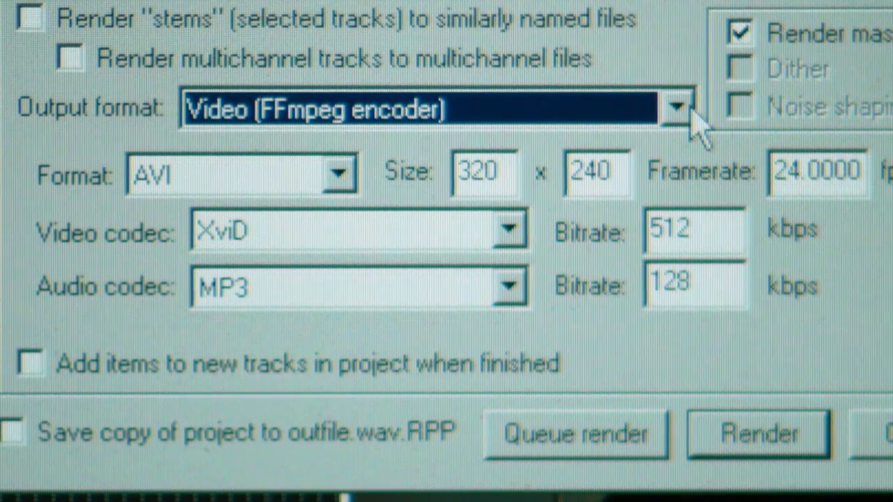
{"action": "mouse_move", "coordinate": [704, 114]}
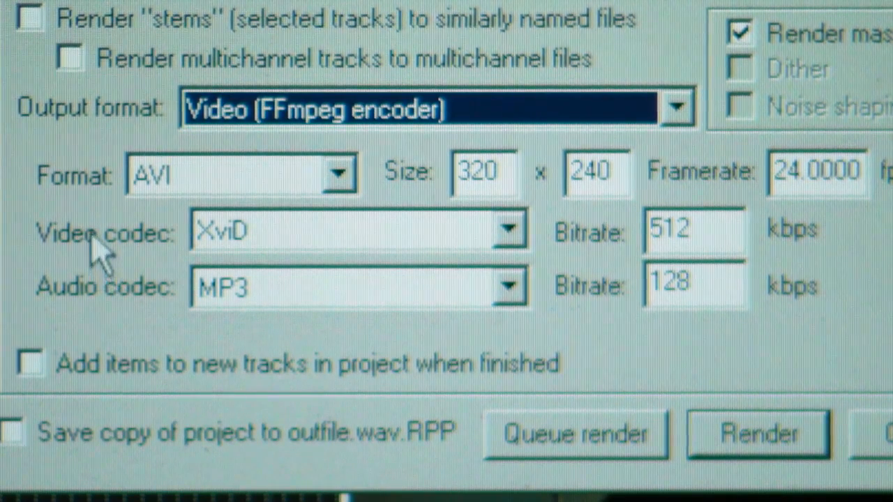
{"action": "mouse_move", "coordinate": [363, 188]}
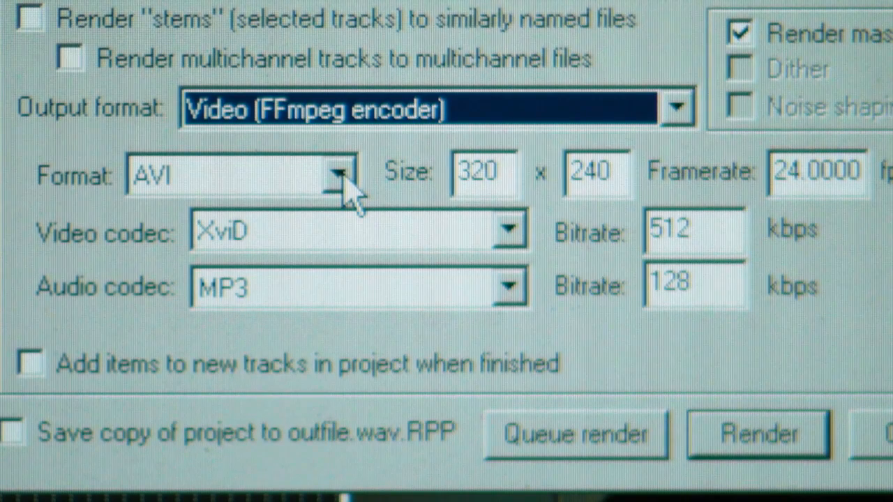
Render as QT/MOV/MP4 at 1280x720, 30 fps, 6000 kbps video bitrate.
{"action": "left_click", "coordinate": [342, 175]}
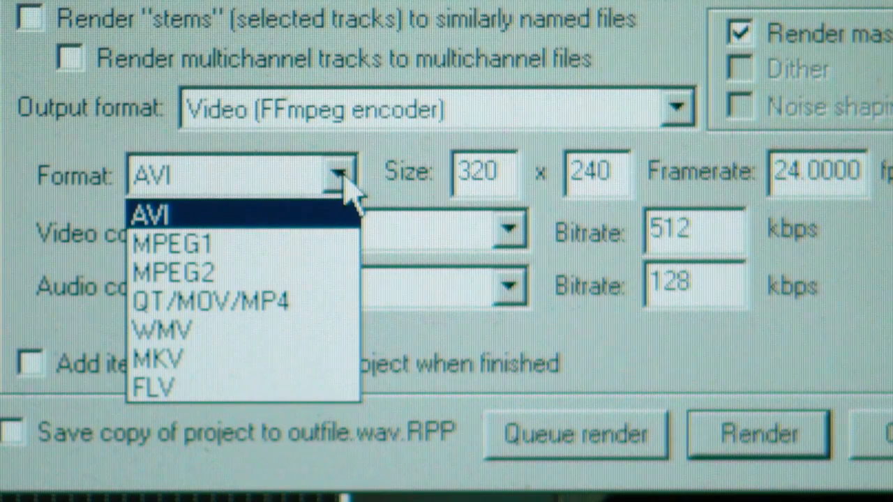
{"action": "mouse_move", "coordinate": [174, 244]}
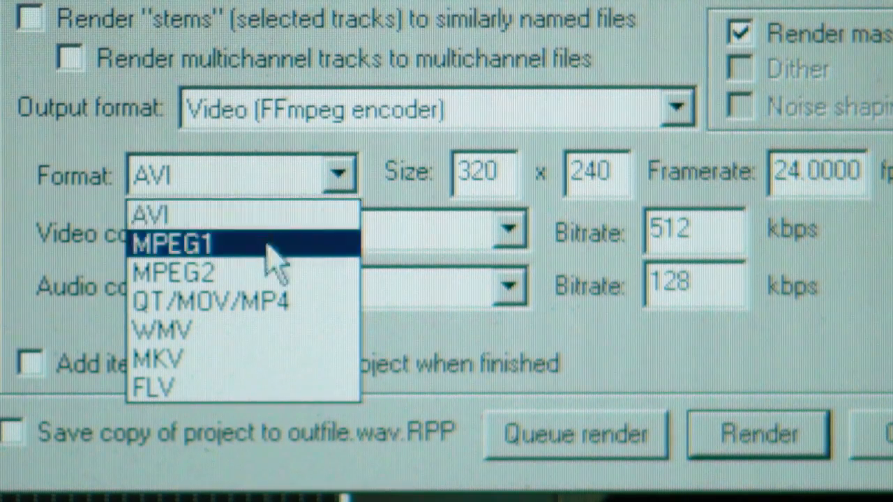
{"action": "mouse_move", "coordinate": [216, 300]}
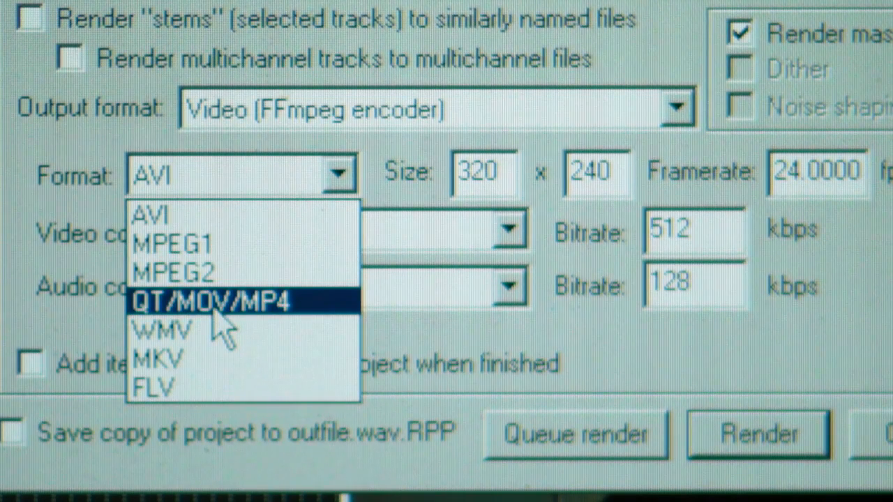
{"action": "left_click", "coordinate": [210, 301]}
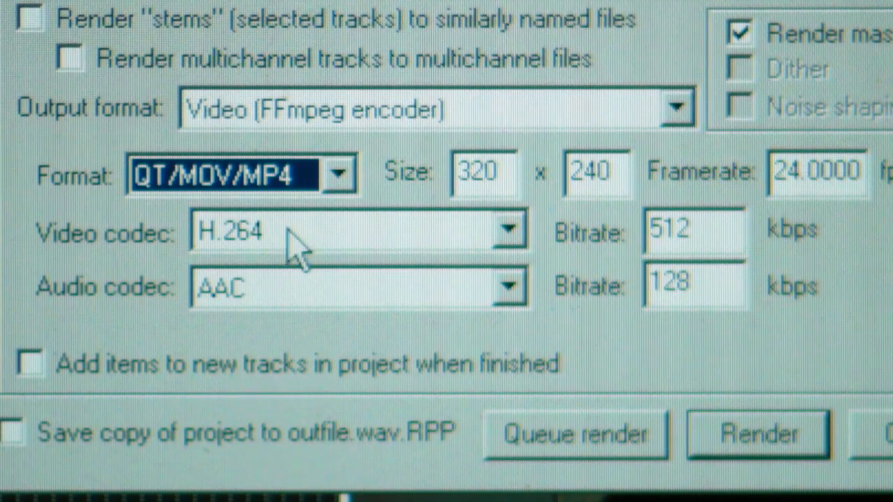
{"action": "mouse_move", "coordinate": [314, 307]}
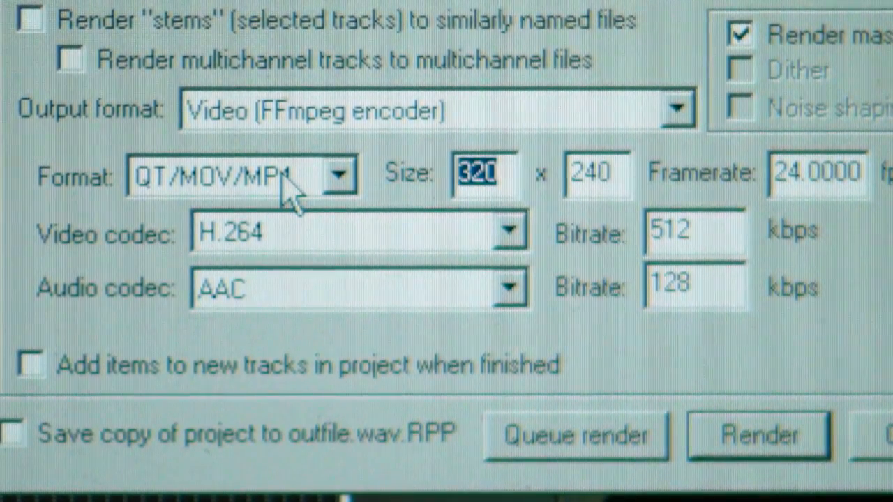
{"action": "type", "text": "128"}
{"action": "left_click", "coordinate": [597, 174]}
{"action": "type", "text": "720"}
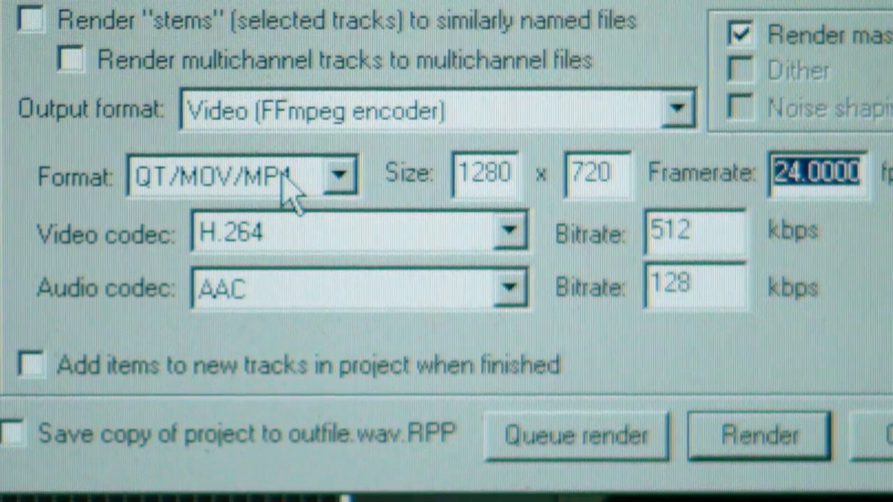
{"action": "type", "text": "30"}
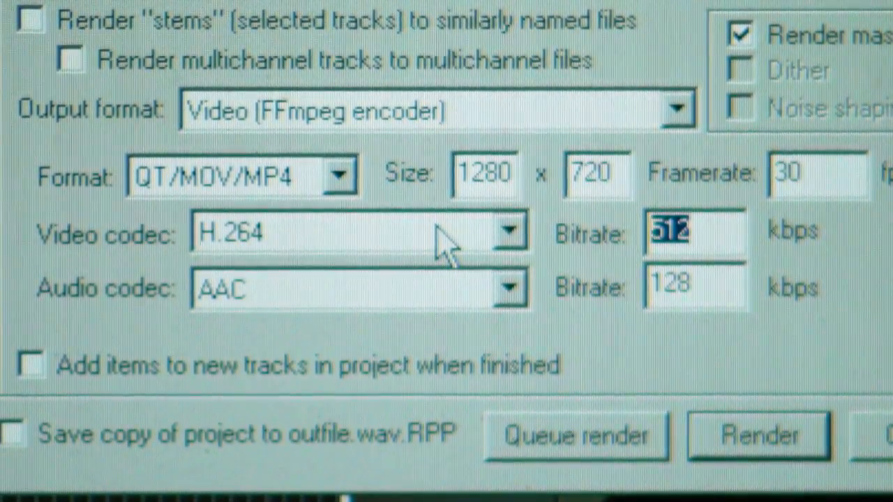
{"action": "type", "text": "6000"}
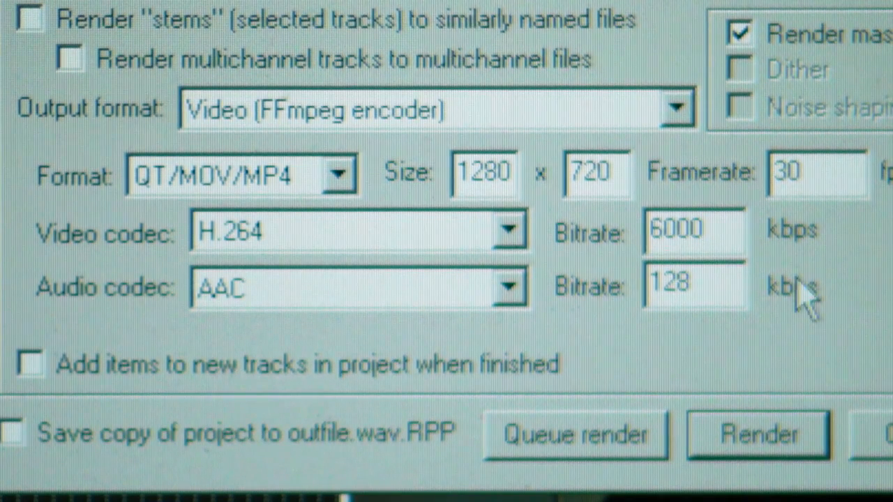
{"action": "mouse_move", "coordinate": [823, 321]}
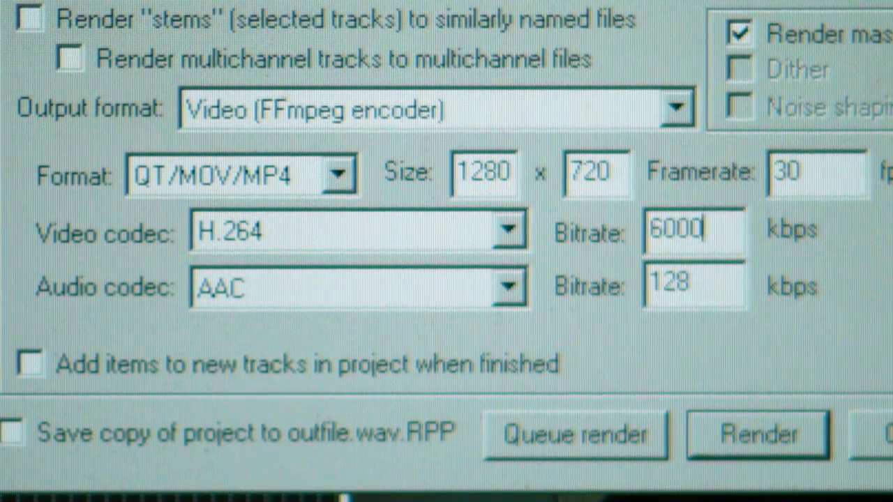
{"action": "mouse_move", "coordinate": [701, 59]}
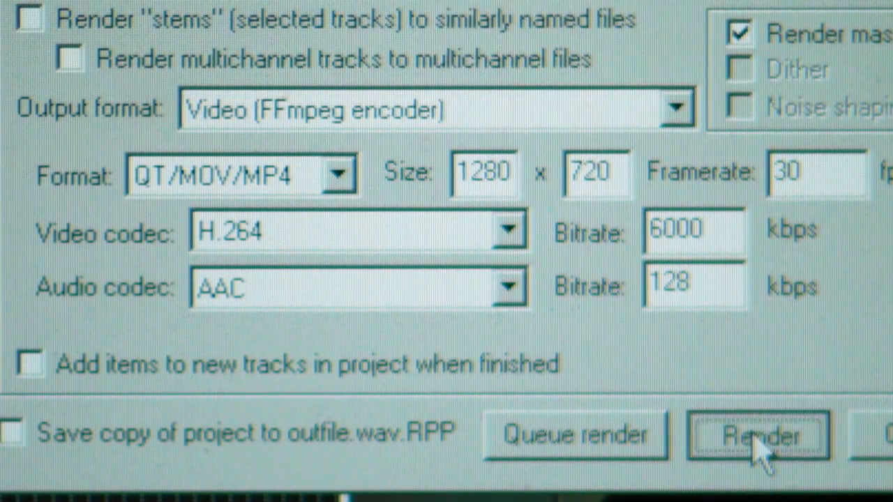
{"action": "left_click", "coordinate": [757, 436]}
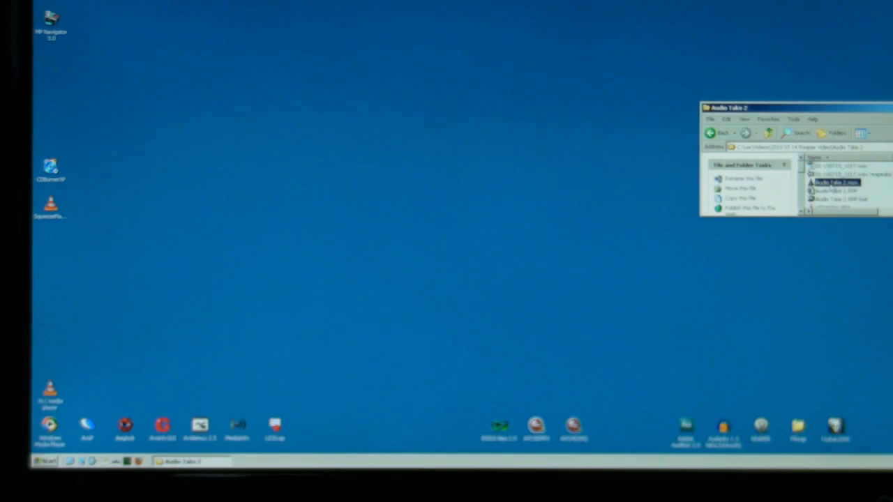
Play the rendered Audio Take 2.mov in VLC from Windows Explorer.
{"action": "double_click", "coordinate": [836, 181]}
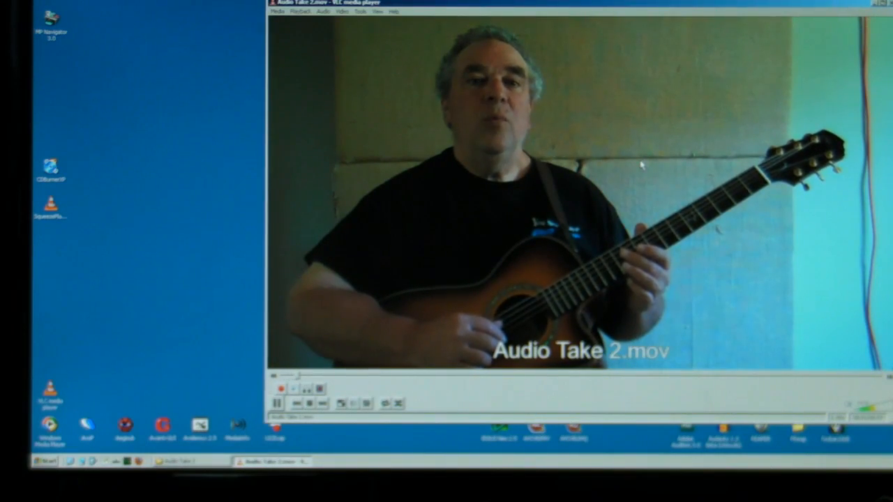